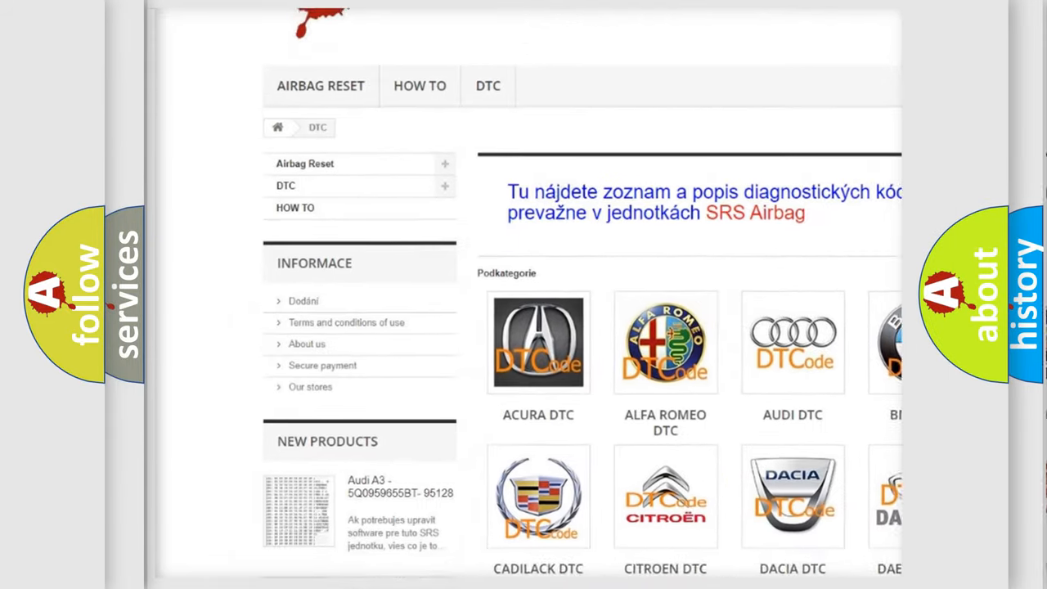
Advance the P1325 slide to reveal the cylinder 1 knock control limit definition and knock-sensor description.
{"action": "scroll", "scroll_direction": "down", "scroll_amount": 3}
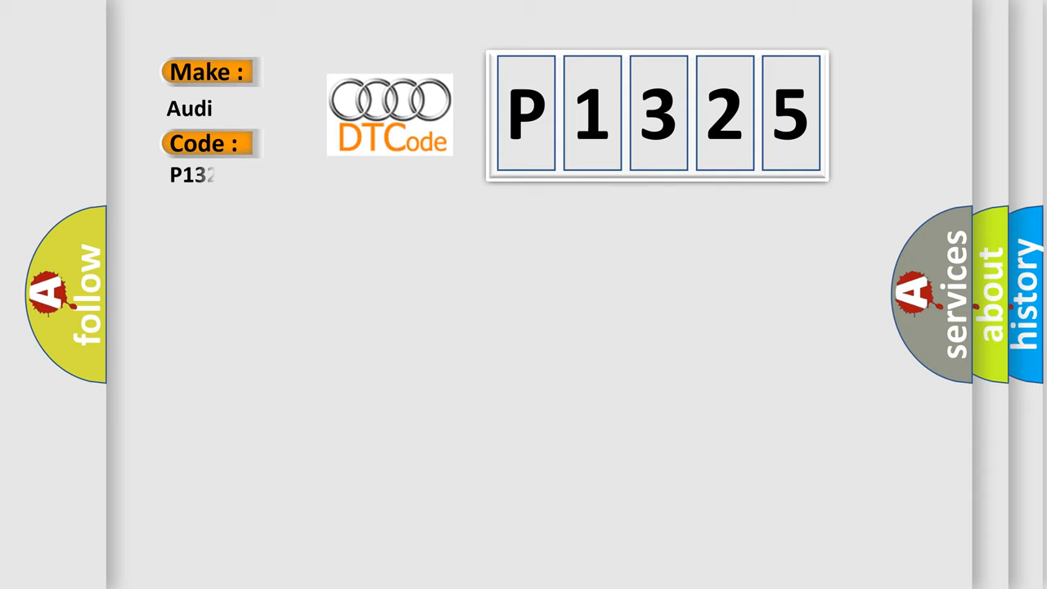
{"action": "type", "text": "25"}
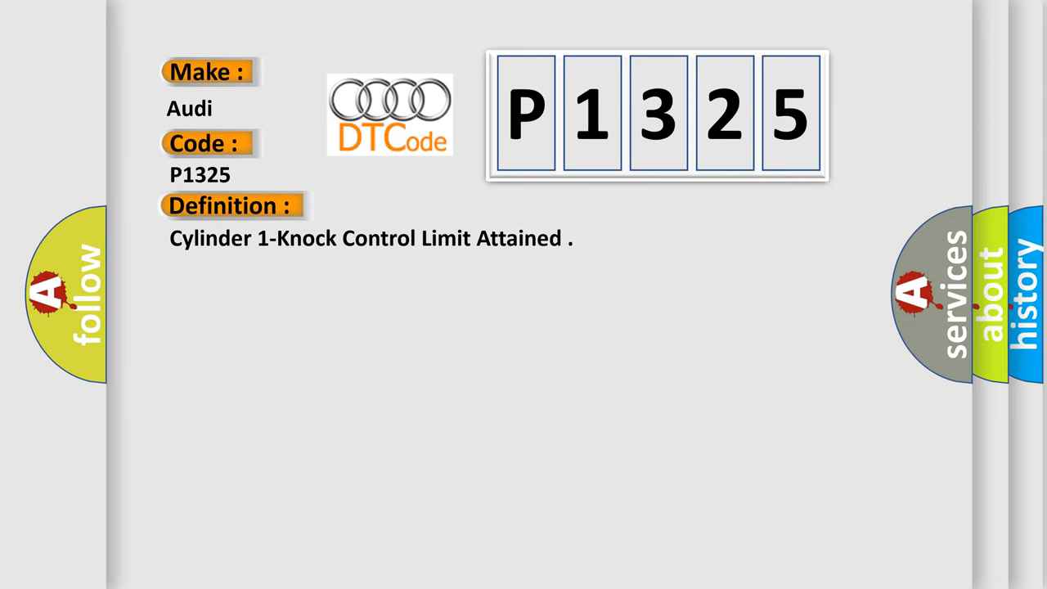
{"action": "left_click", "coordinate": [426, 207]}
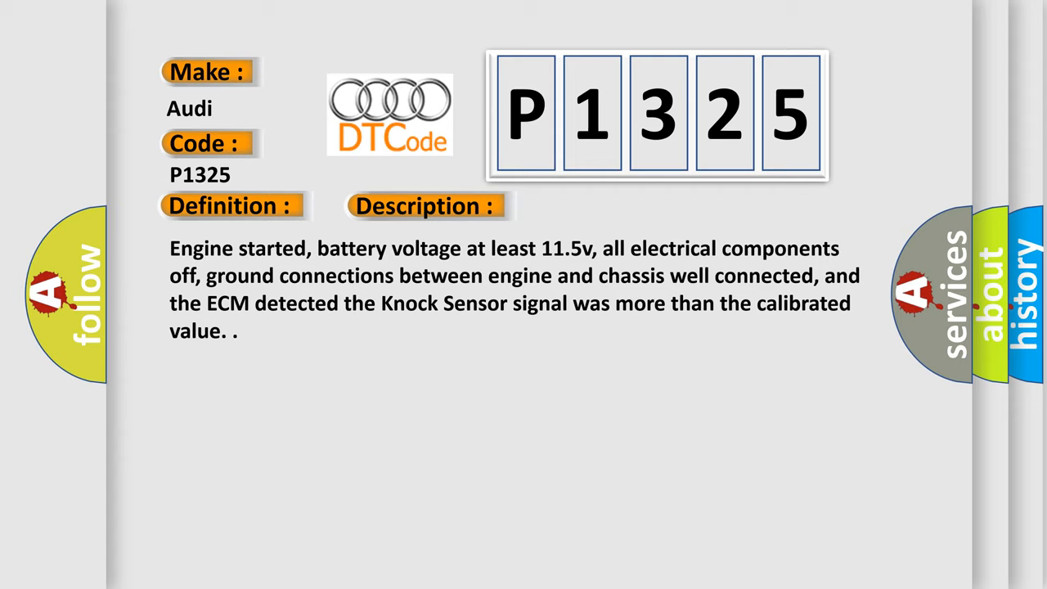